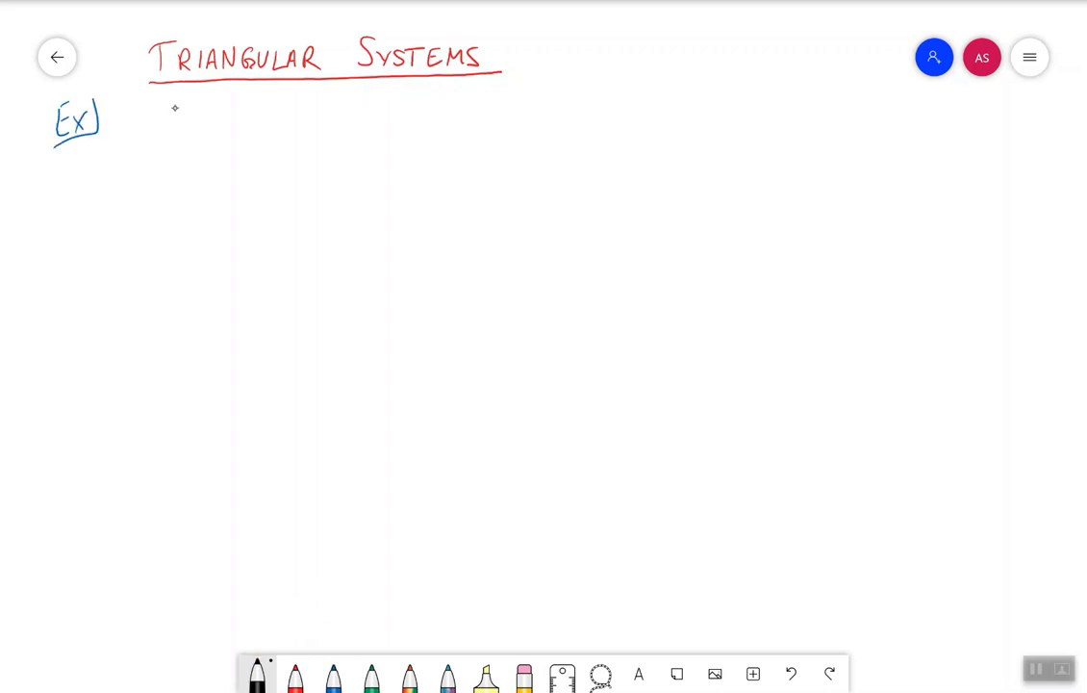
Draw a left brace and handwrite the first equation x − y − z = 2
left_click_drag(125, 110, 125, 217)
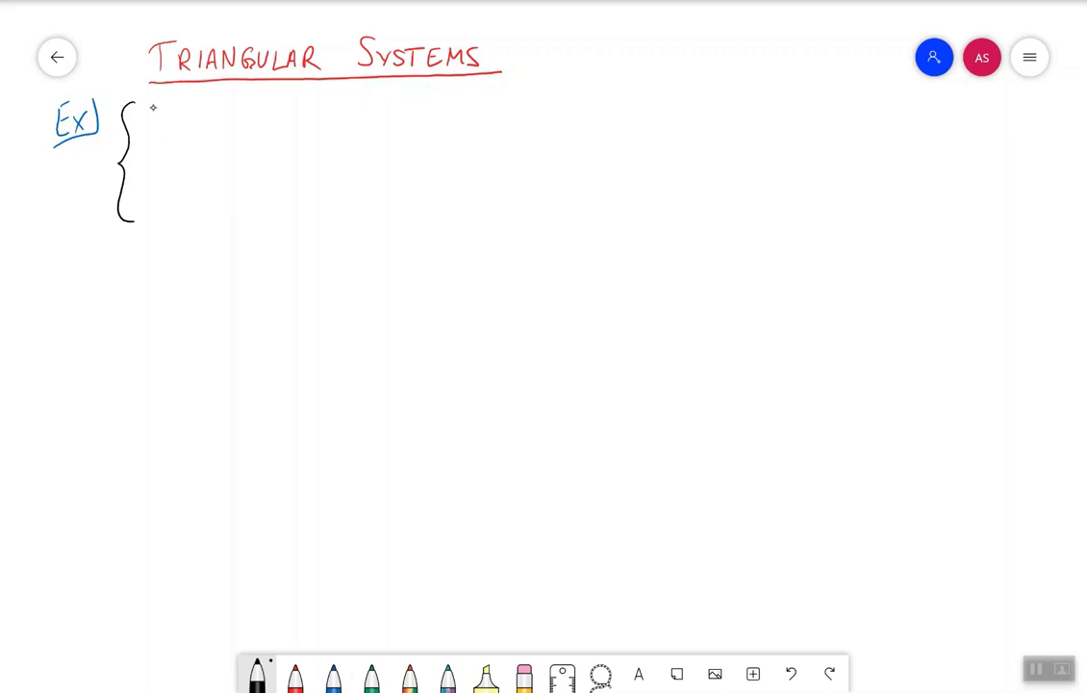
left_click_drag(144, 116, 221, 121)
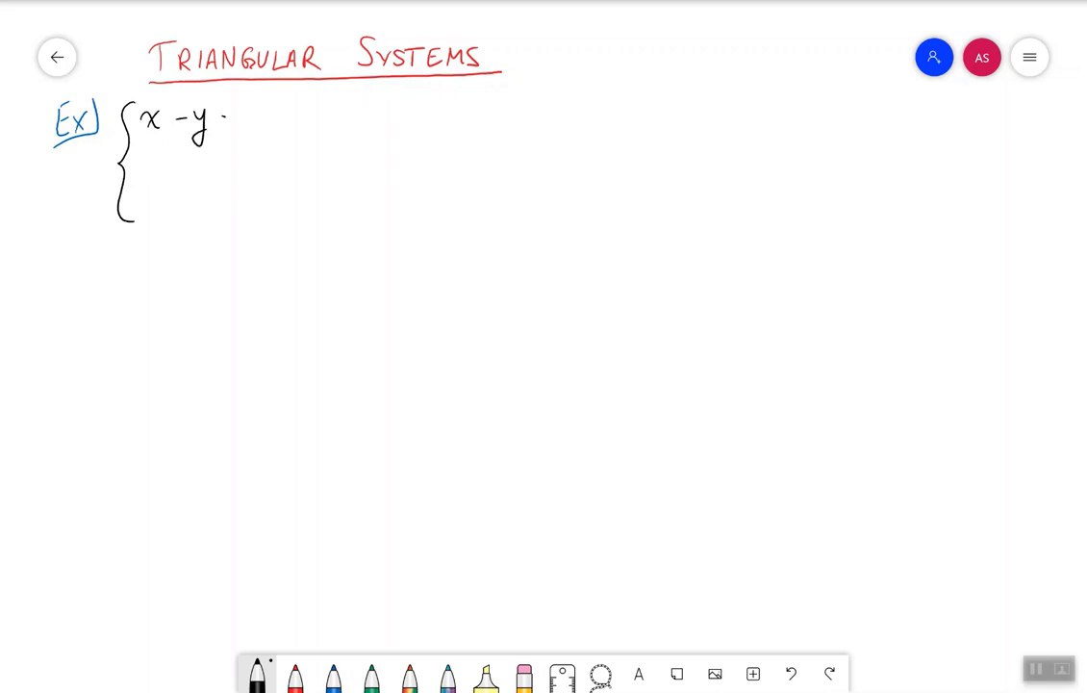
type("-z =2")
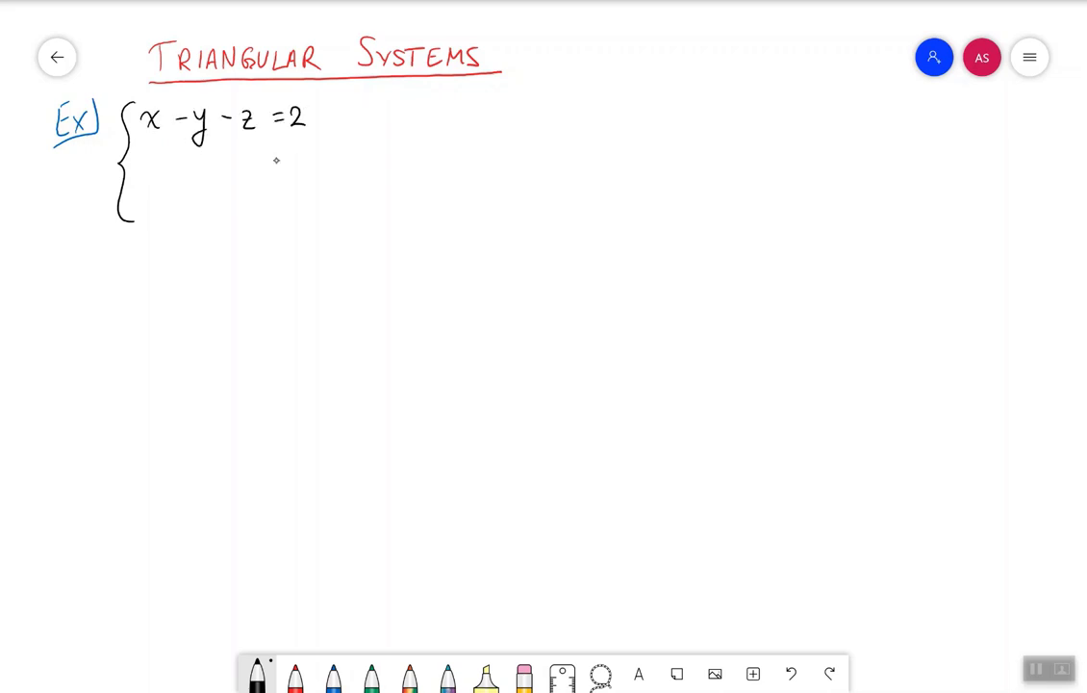
Handwrite y + 3z = 5 and 5z below the first equation
left_click_drag(192, 159, 226, 164)
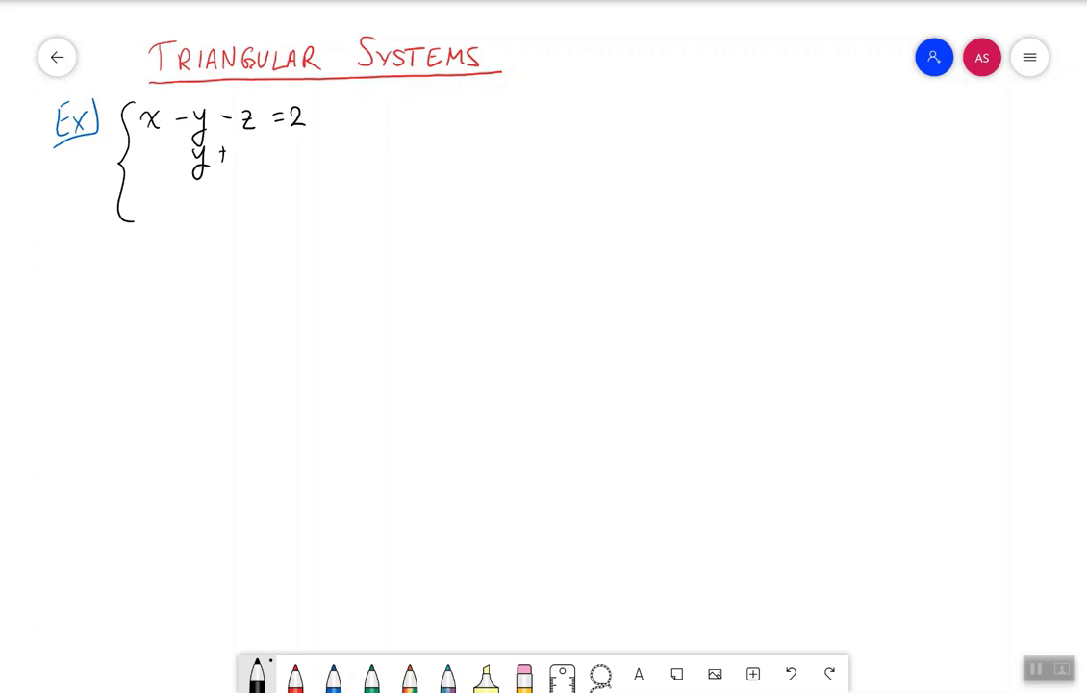
type("+3z")
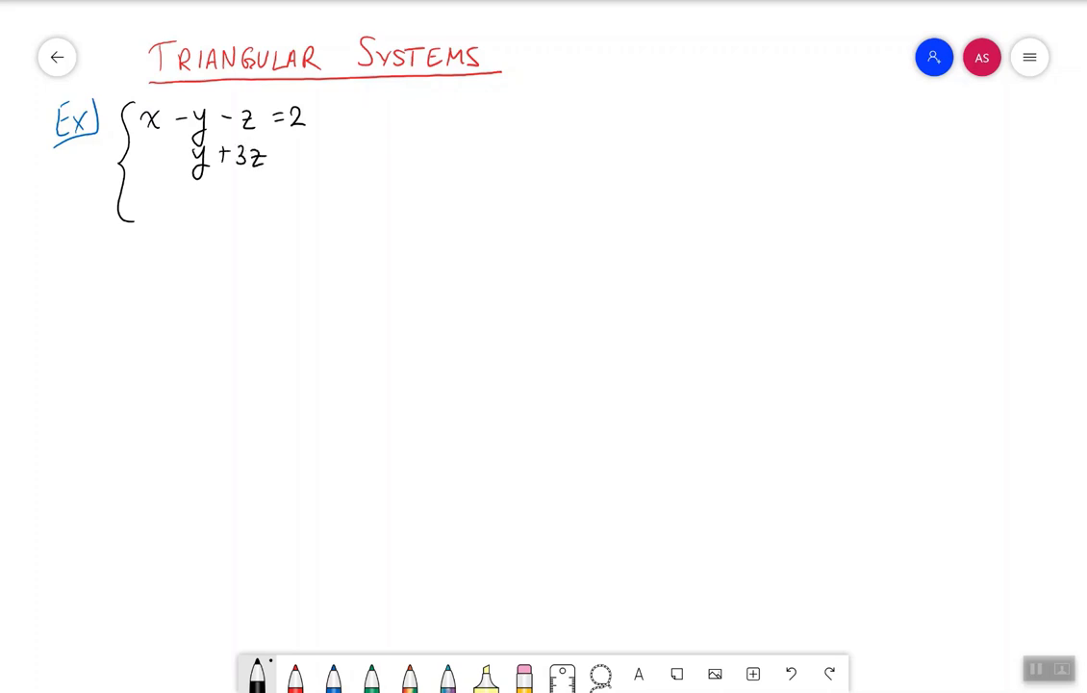
type("=5")
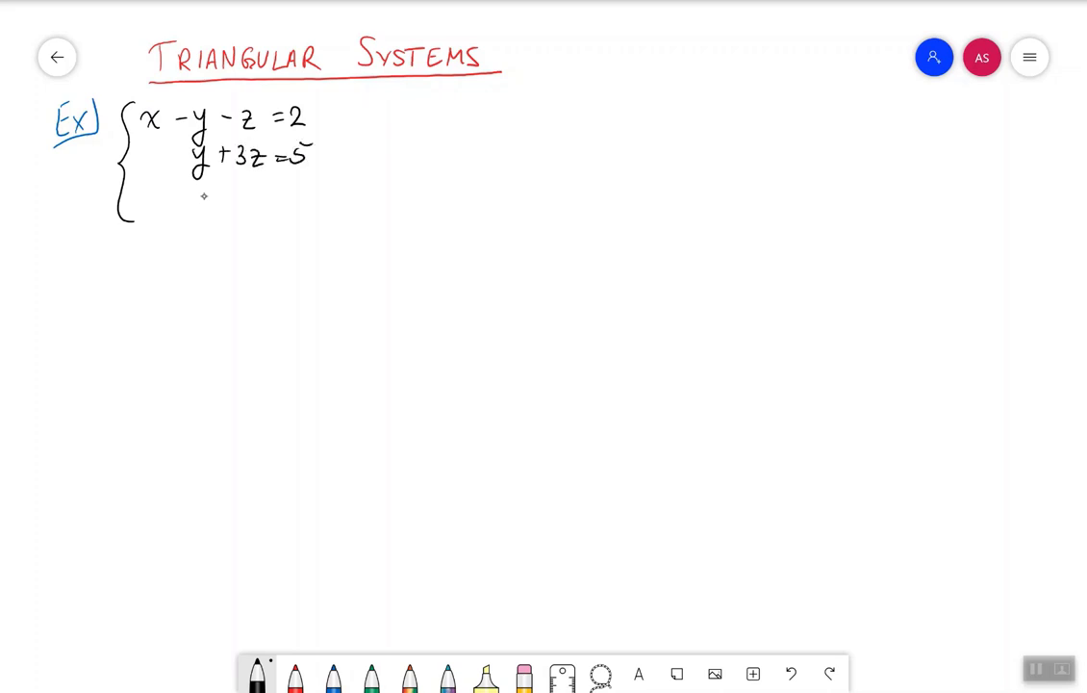
type("5z=10")
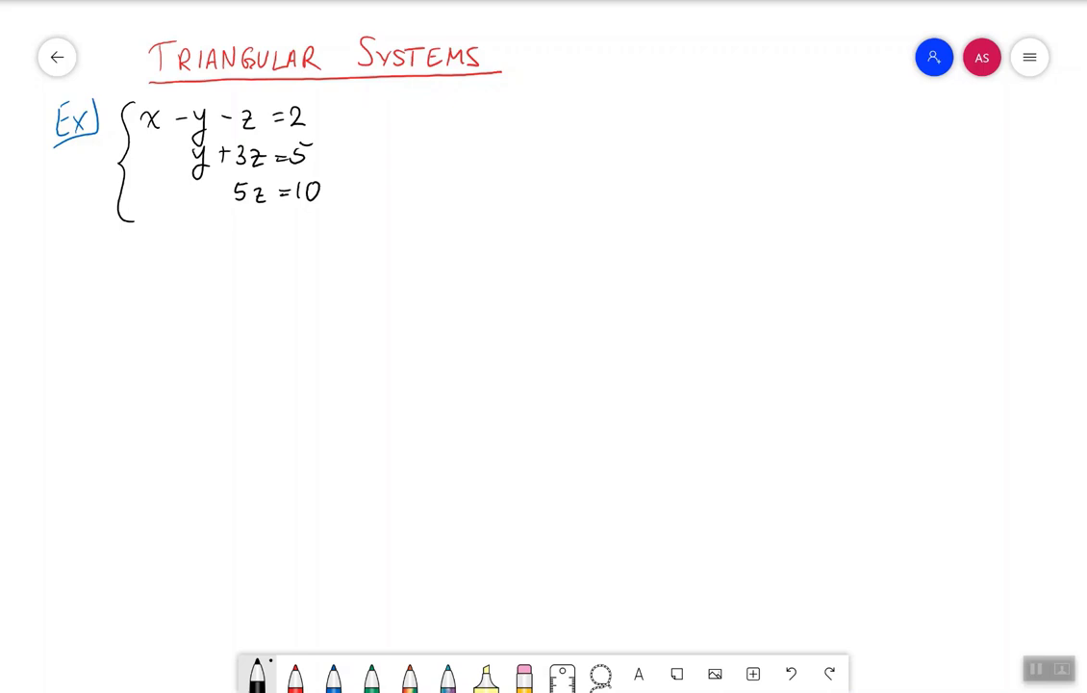
Draw a red triangle around the equations' variable terms, then start the next line below
left_click(295, 674)
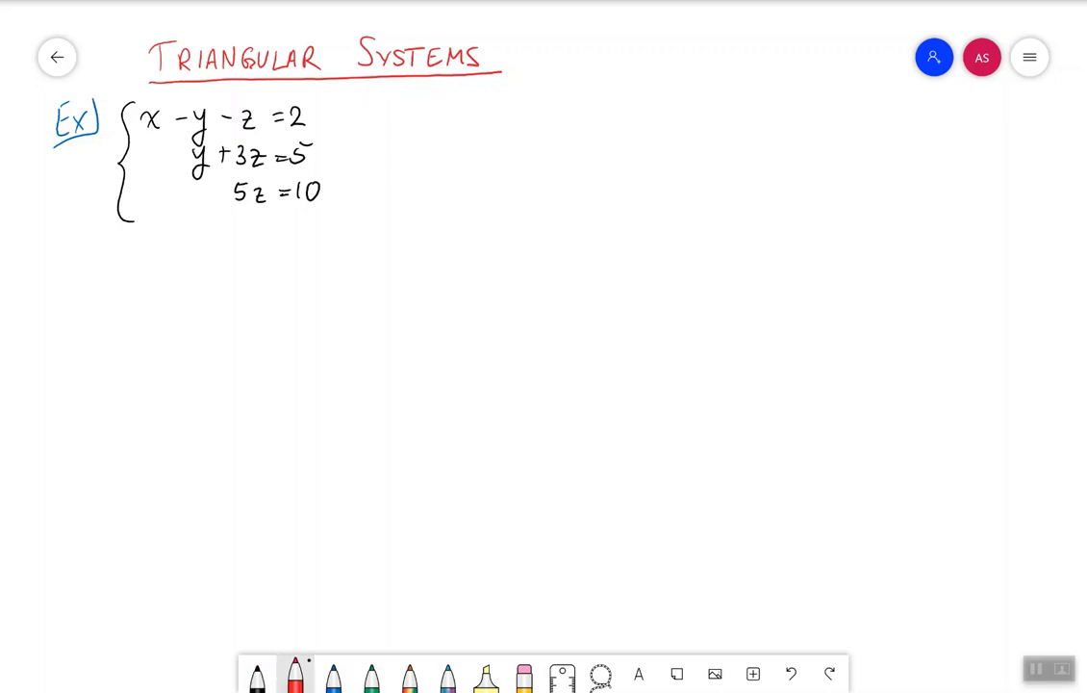
left_click_drag(139, 121, 221, 202)
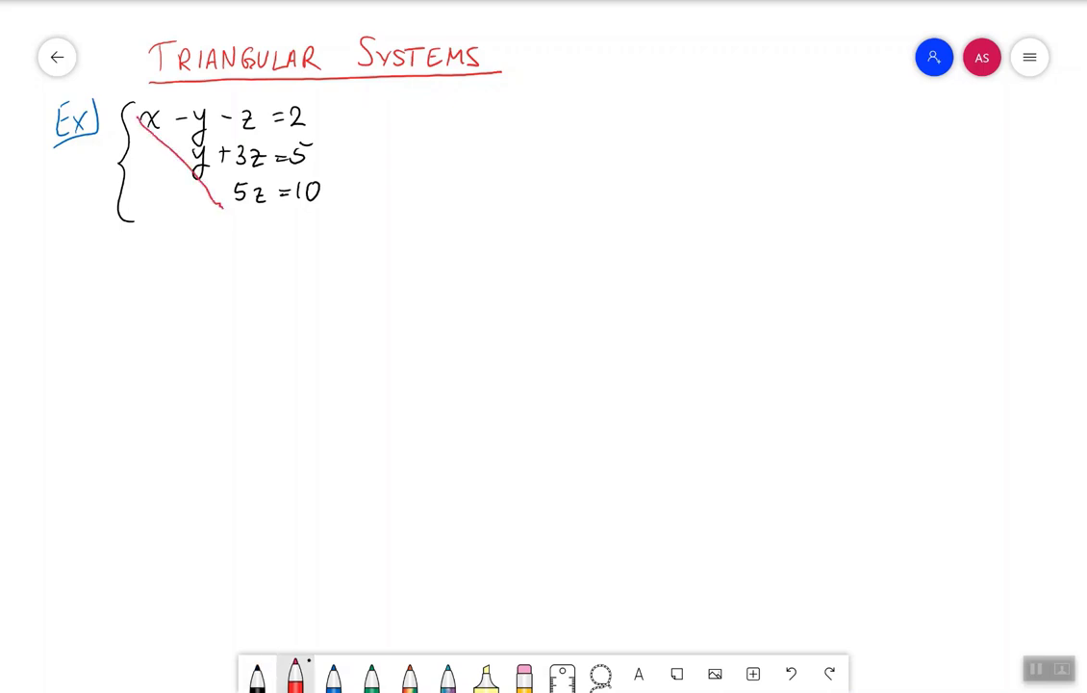
left_click_drag(272, 111, 272, 202)
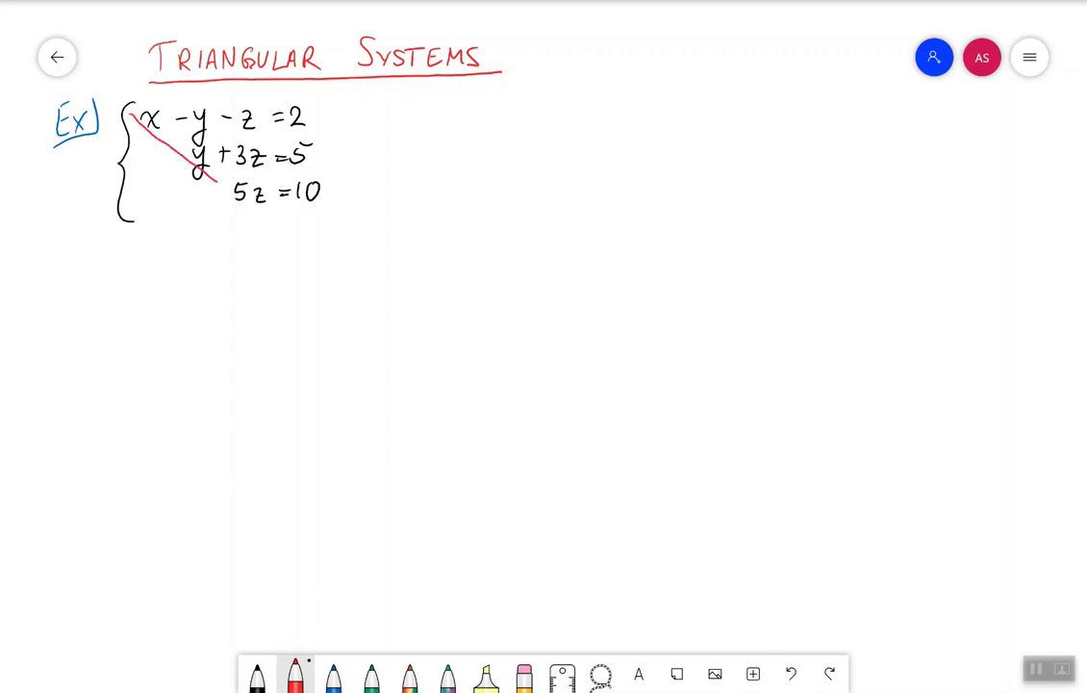
left_click_drag(192, 101, 265, 216)
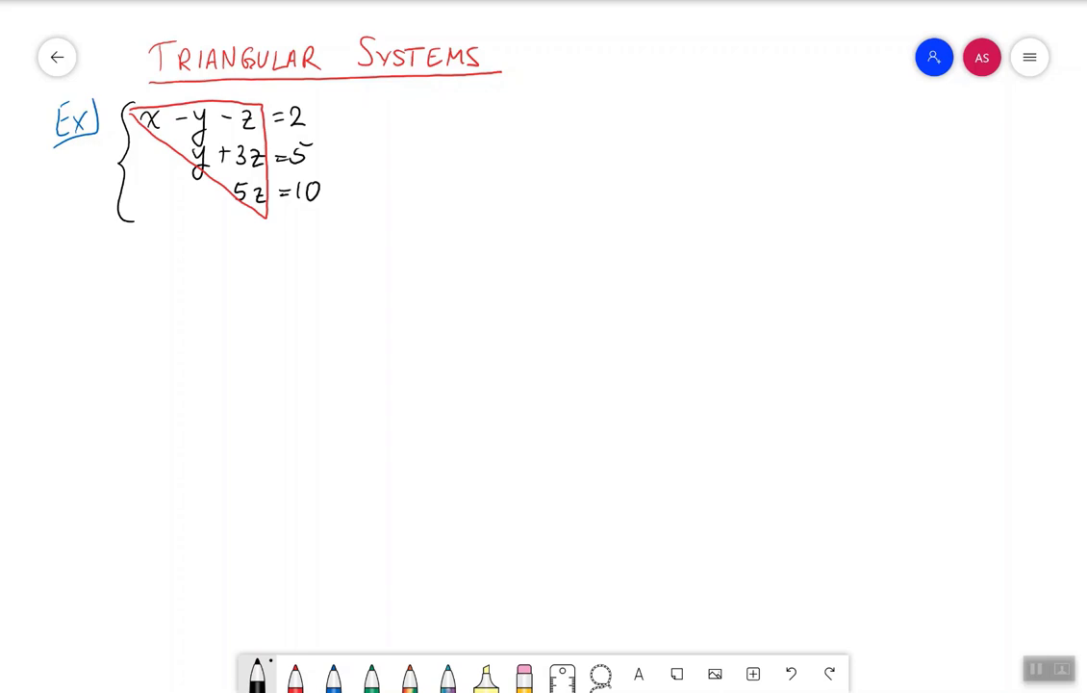
left_click_drag(53, 260, 67, 274)
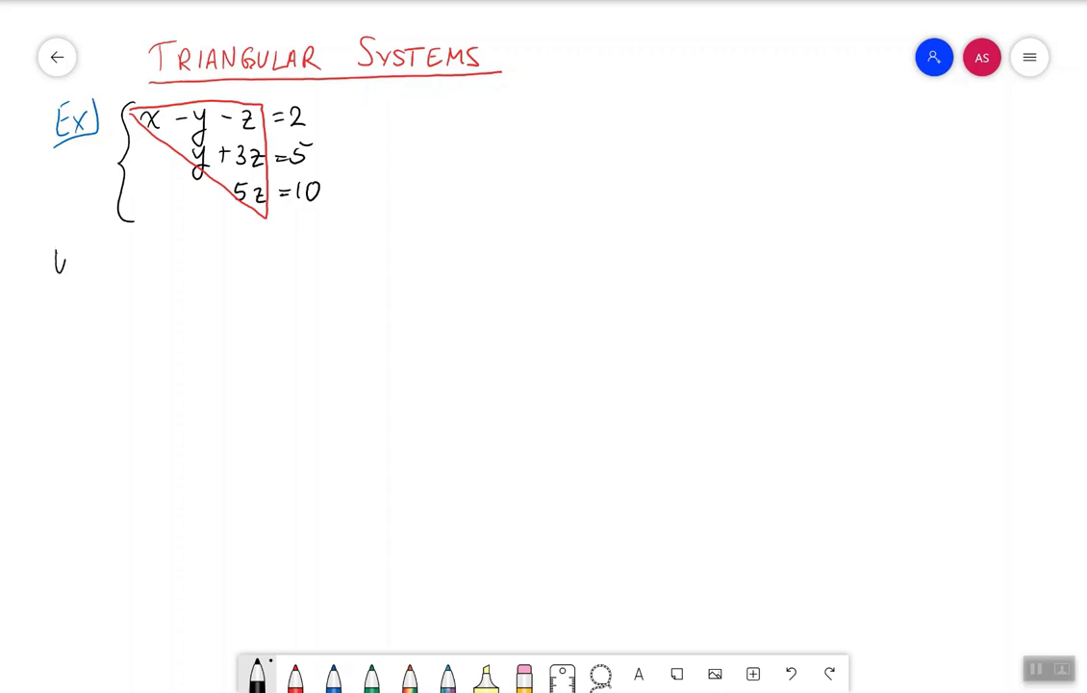
Write 'Use back-substitution:', draw a blue arrow at 5z = 10, and note z
type("Use back-substitution:")
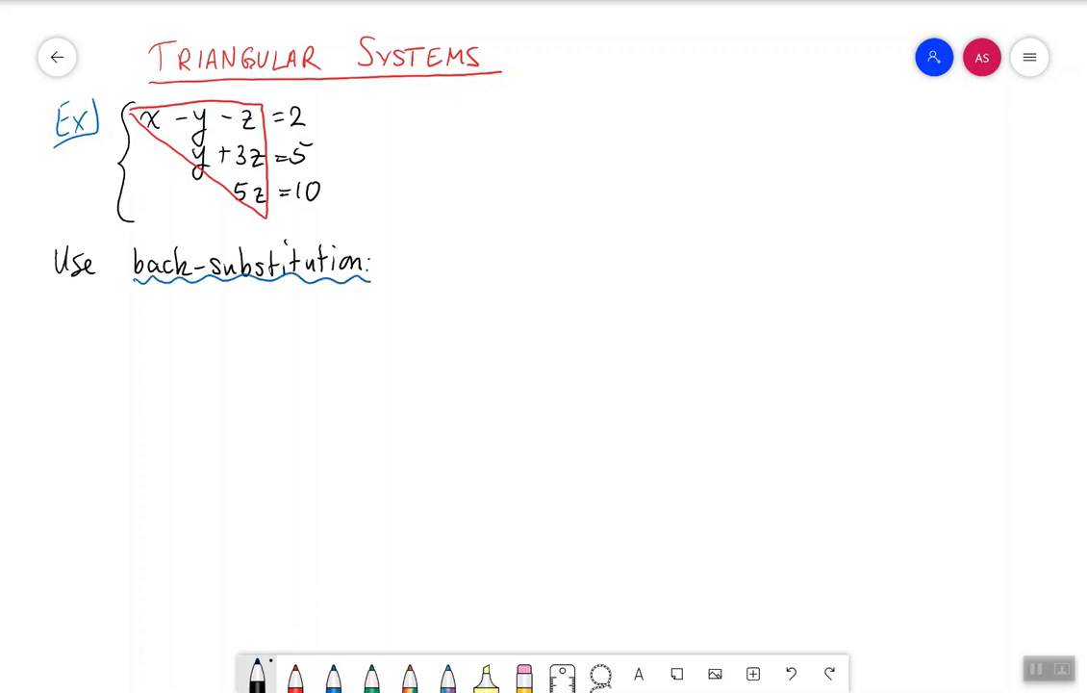
left_click(333, 673)
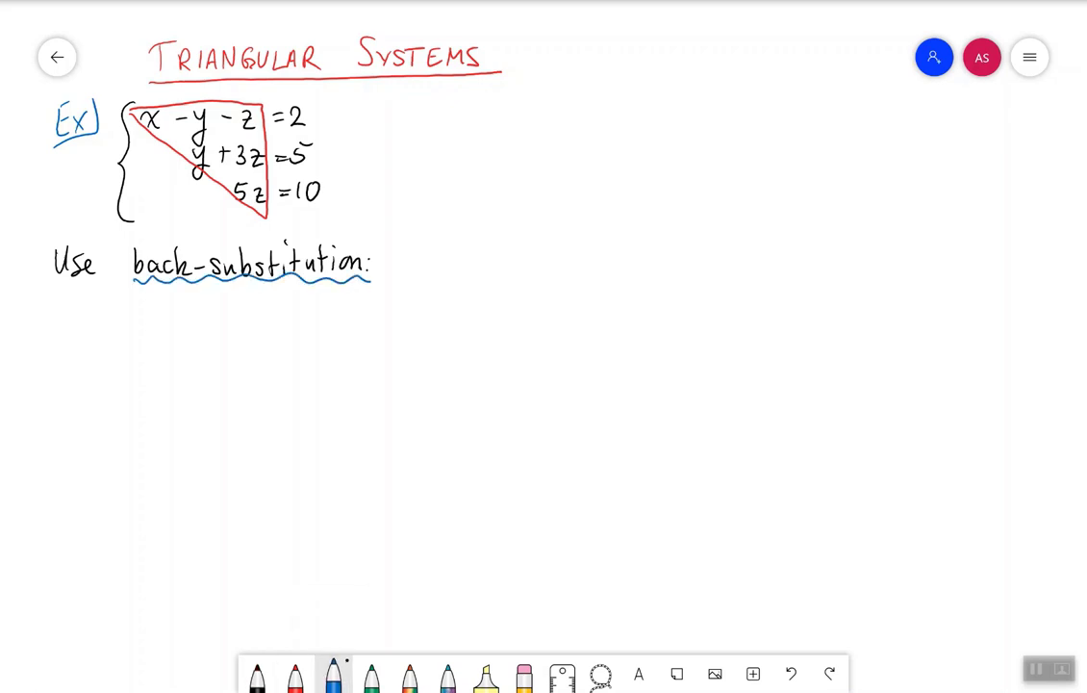
left_click_drag(365, 192, 327, 193)
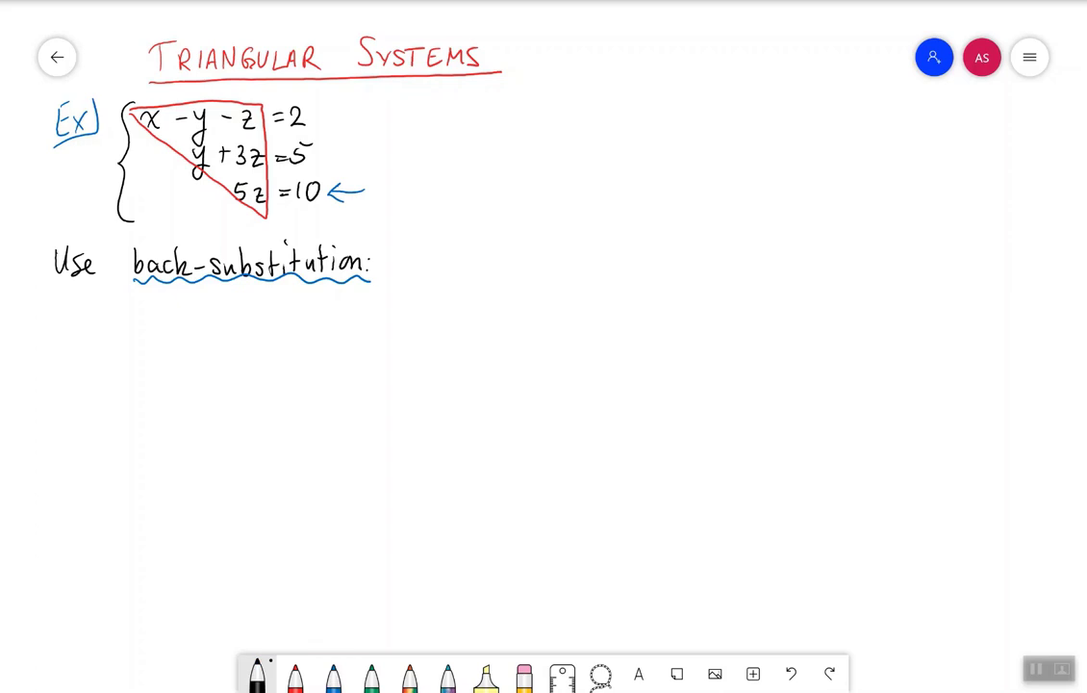
type("z = 2")
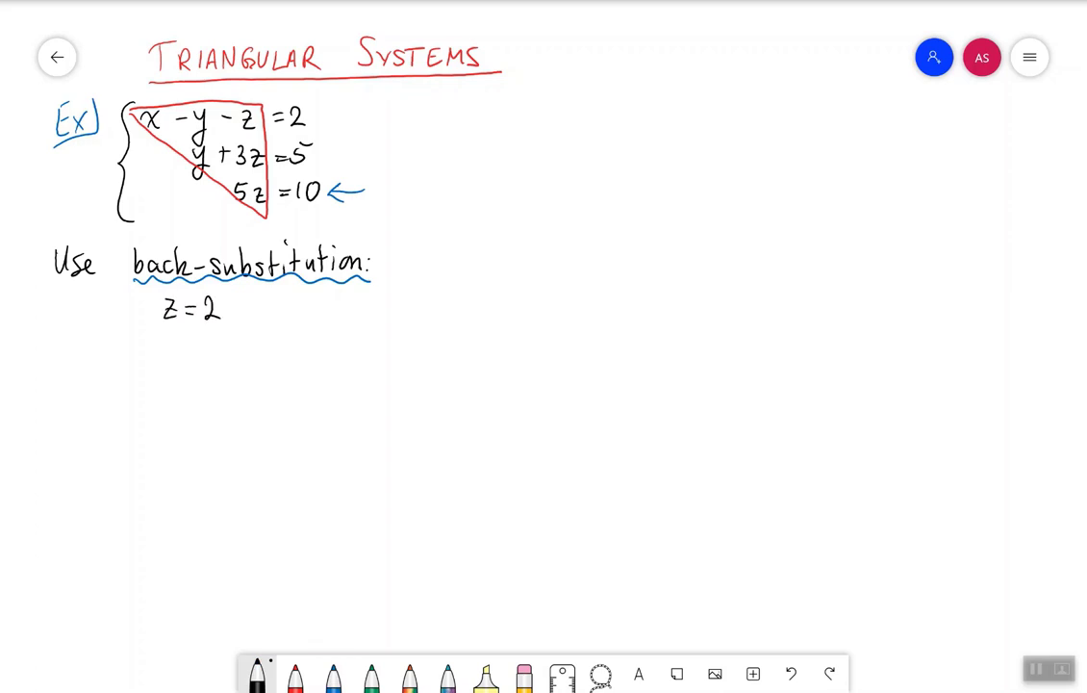
left_click(333, 674)
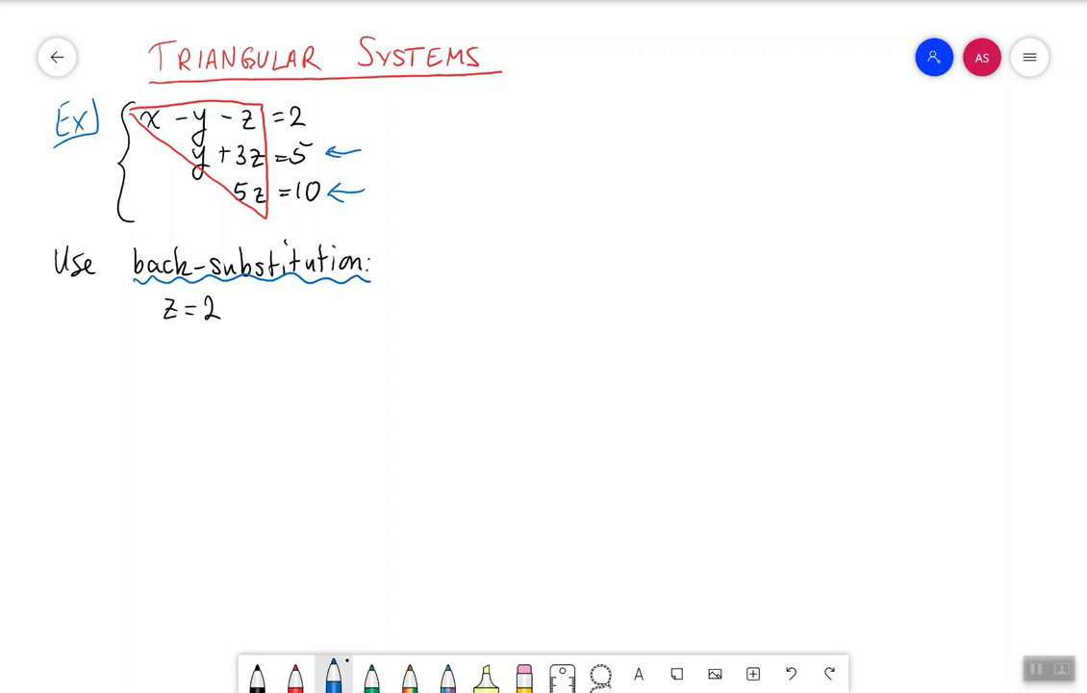
In black ink, write y + 3(2) = 5 leading to y = 5 − 6 = −1
left_click(256, 673)
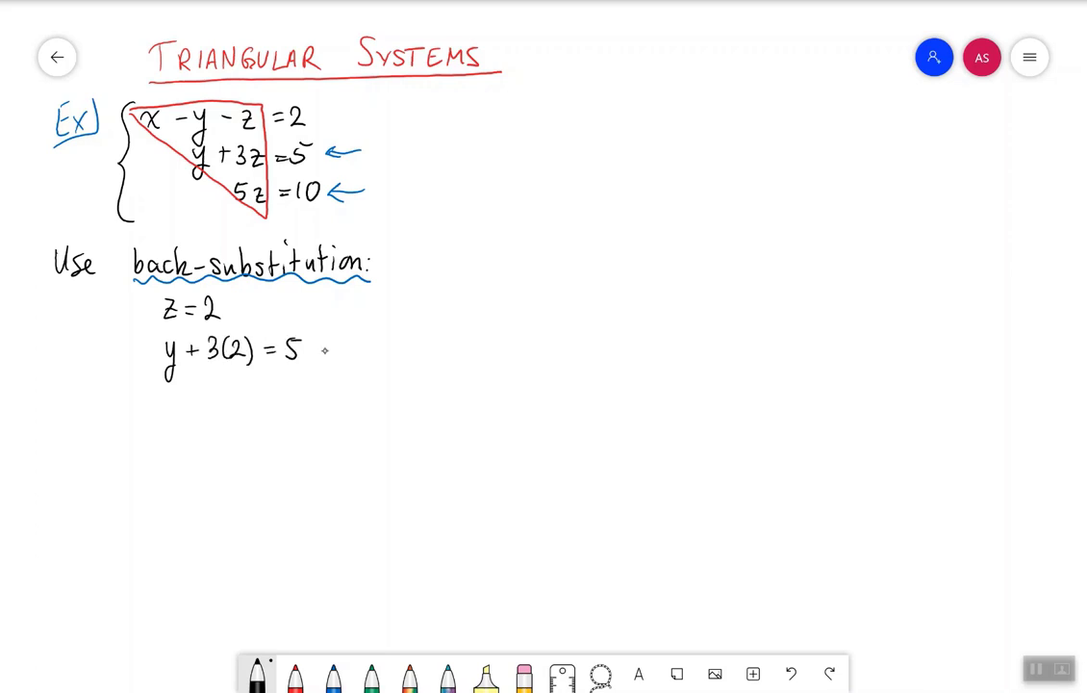
left_click_drag(318, 352, 361, 348)
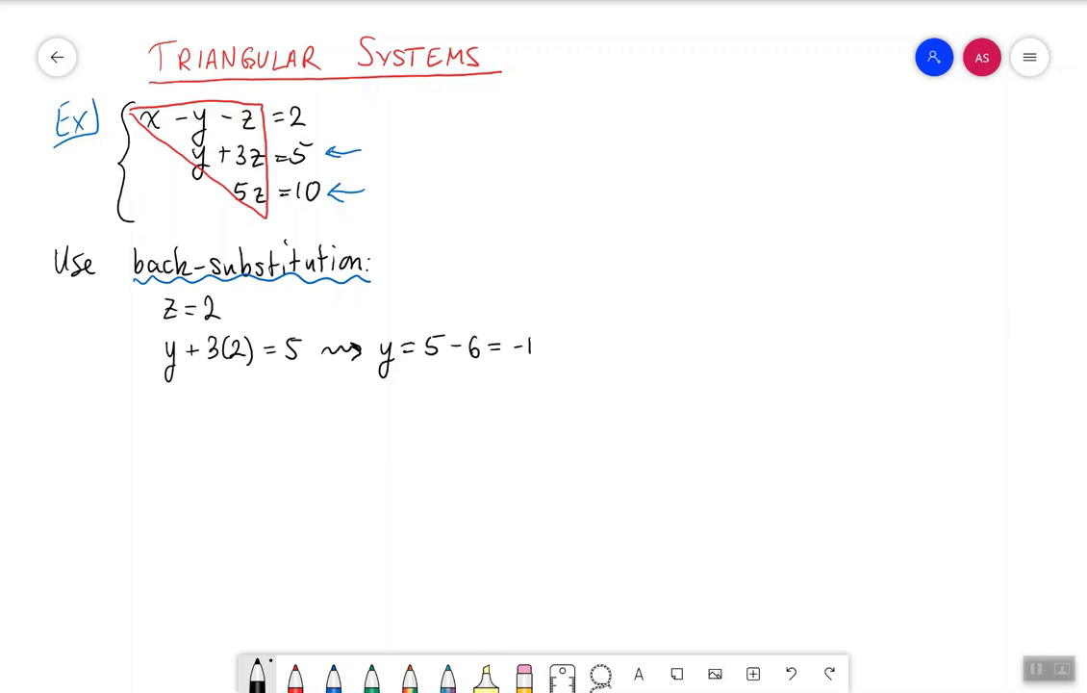
Draw a blue arrow at x − y − z = 2 and write x = 2 − 1 + …
left_click(333, 674)
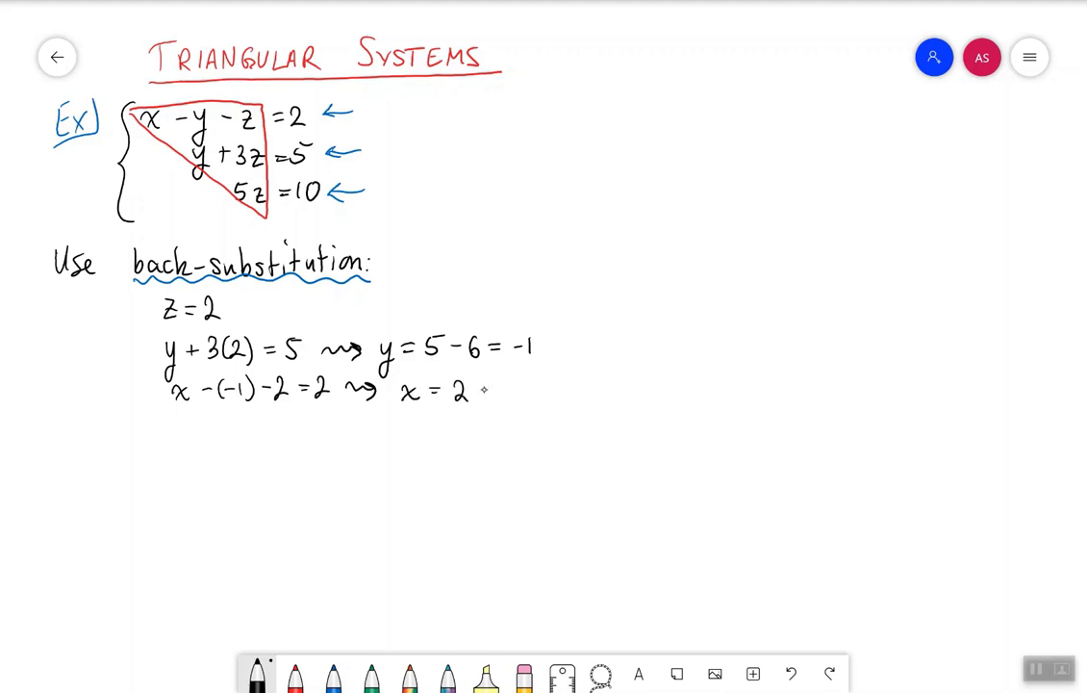
type("-1 +")
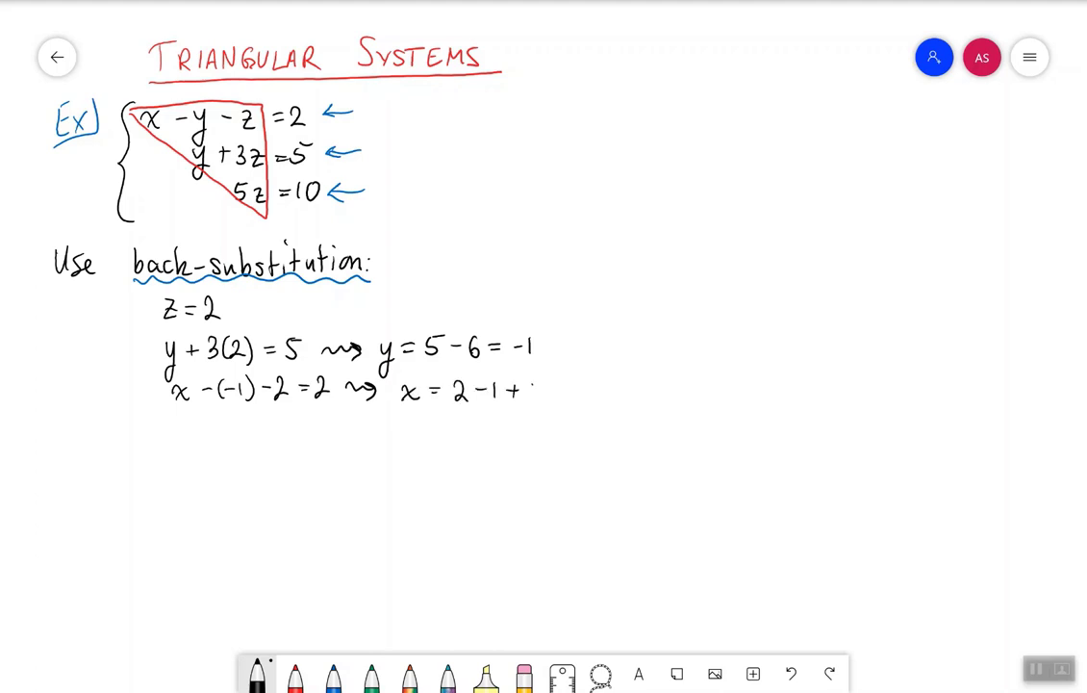